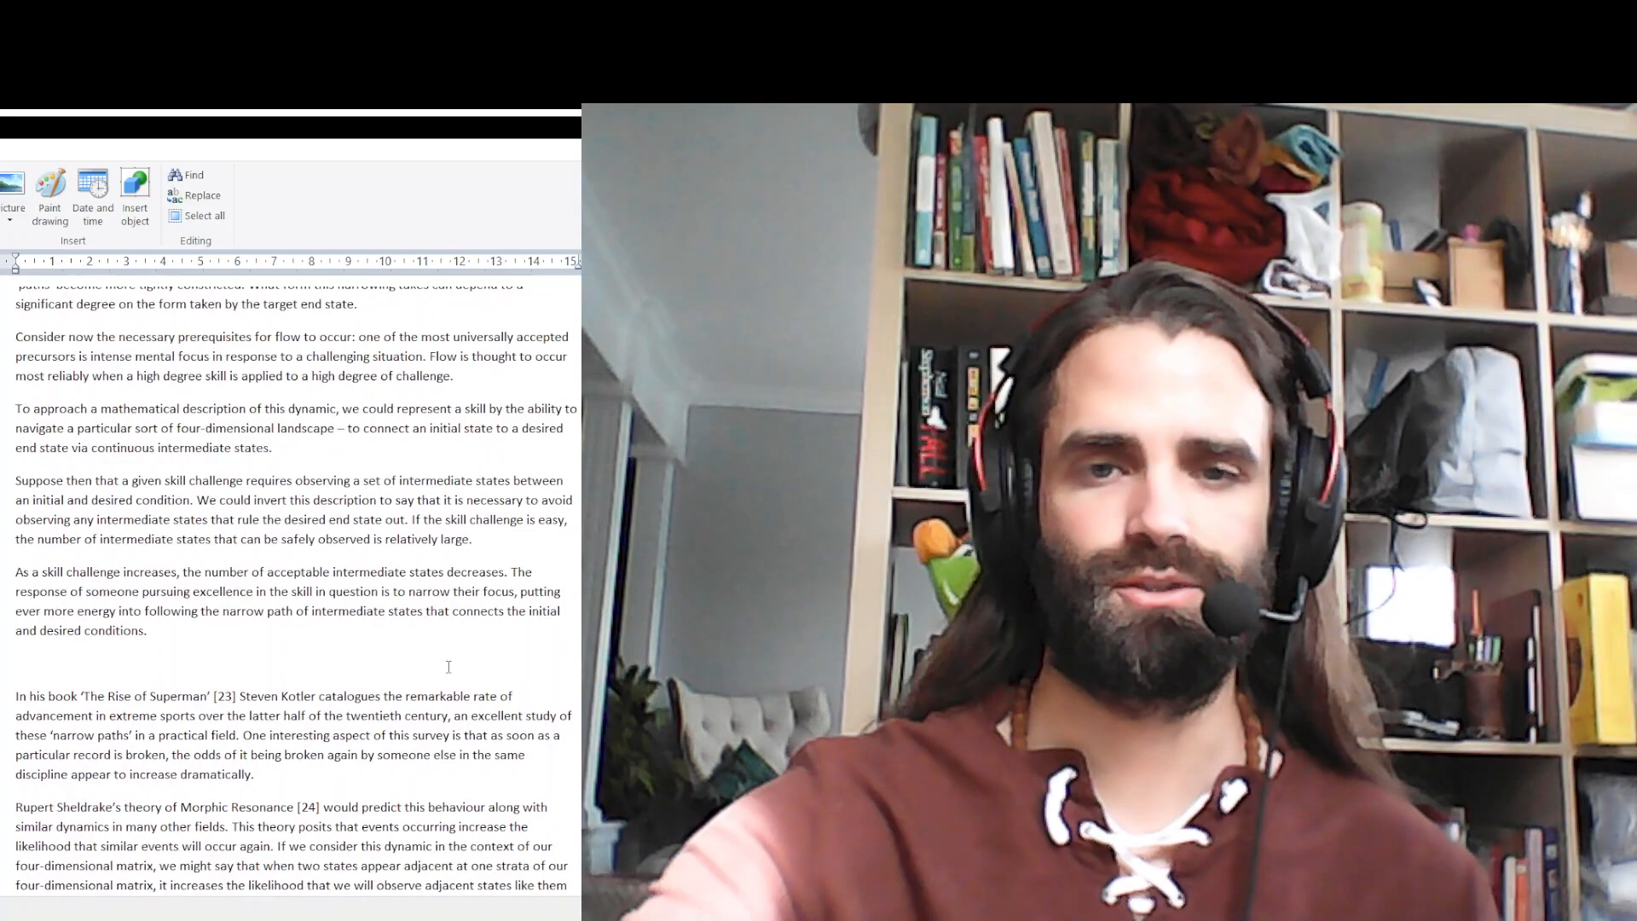
pyautogui.scroll(-3)
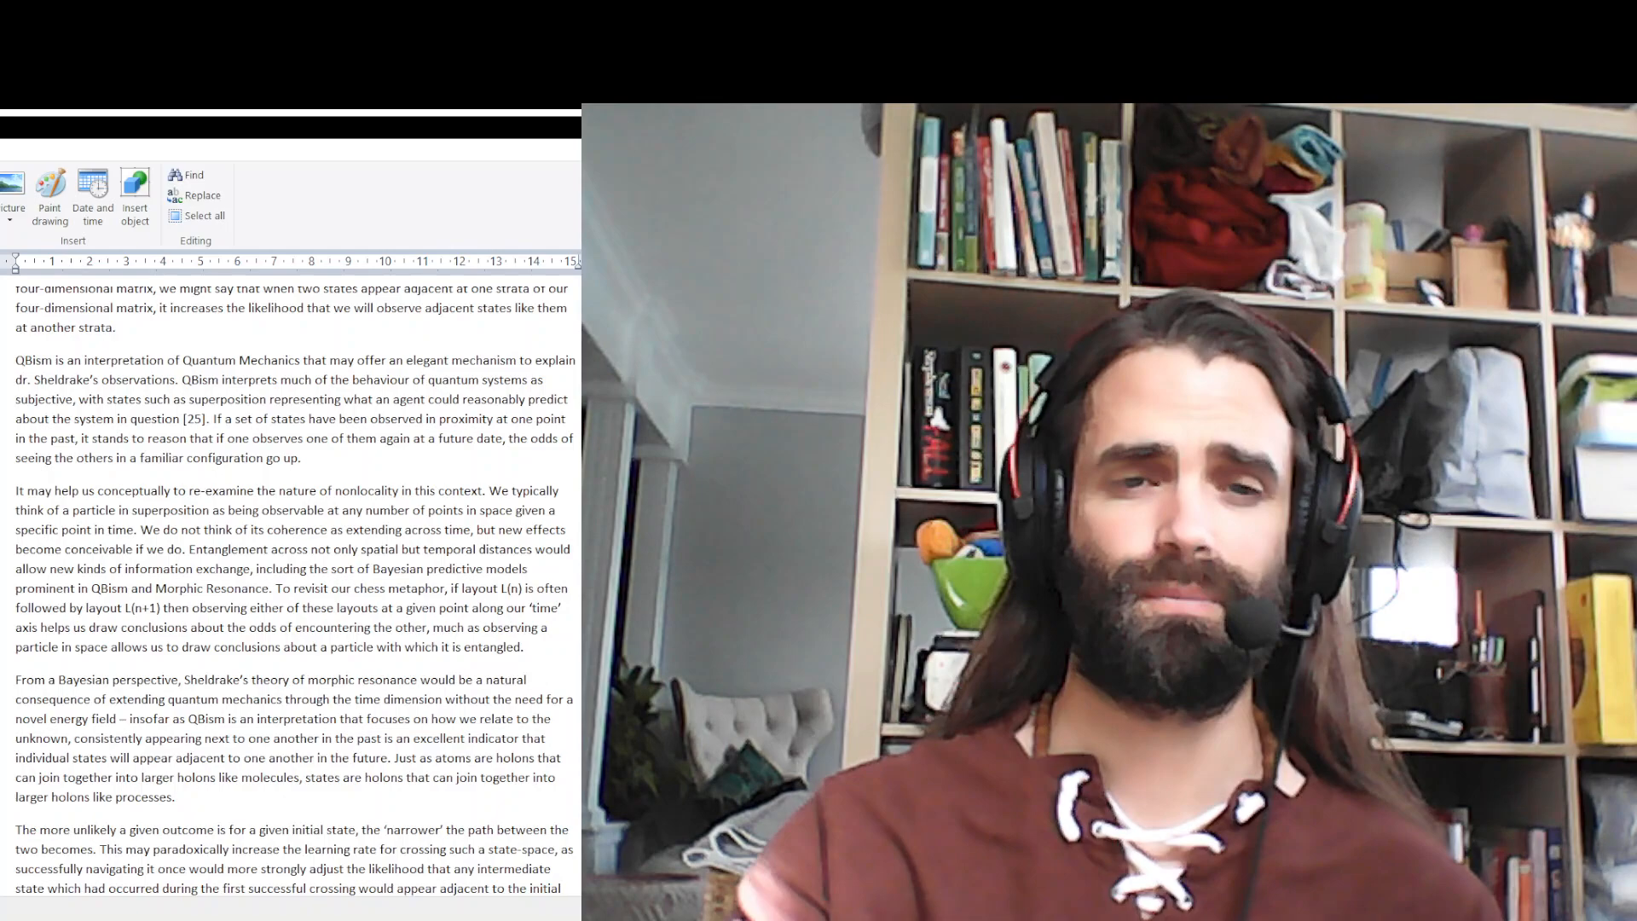
pyautogui.scroll(-3)
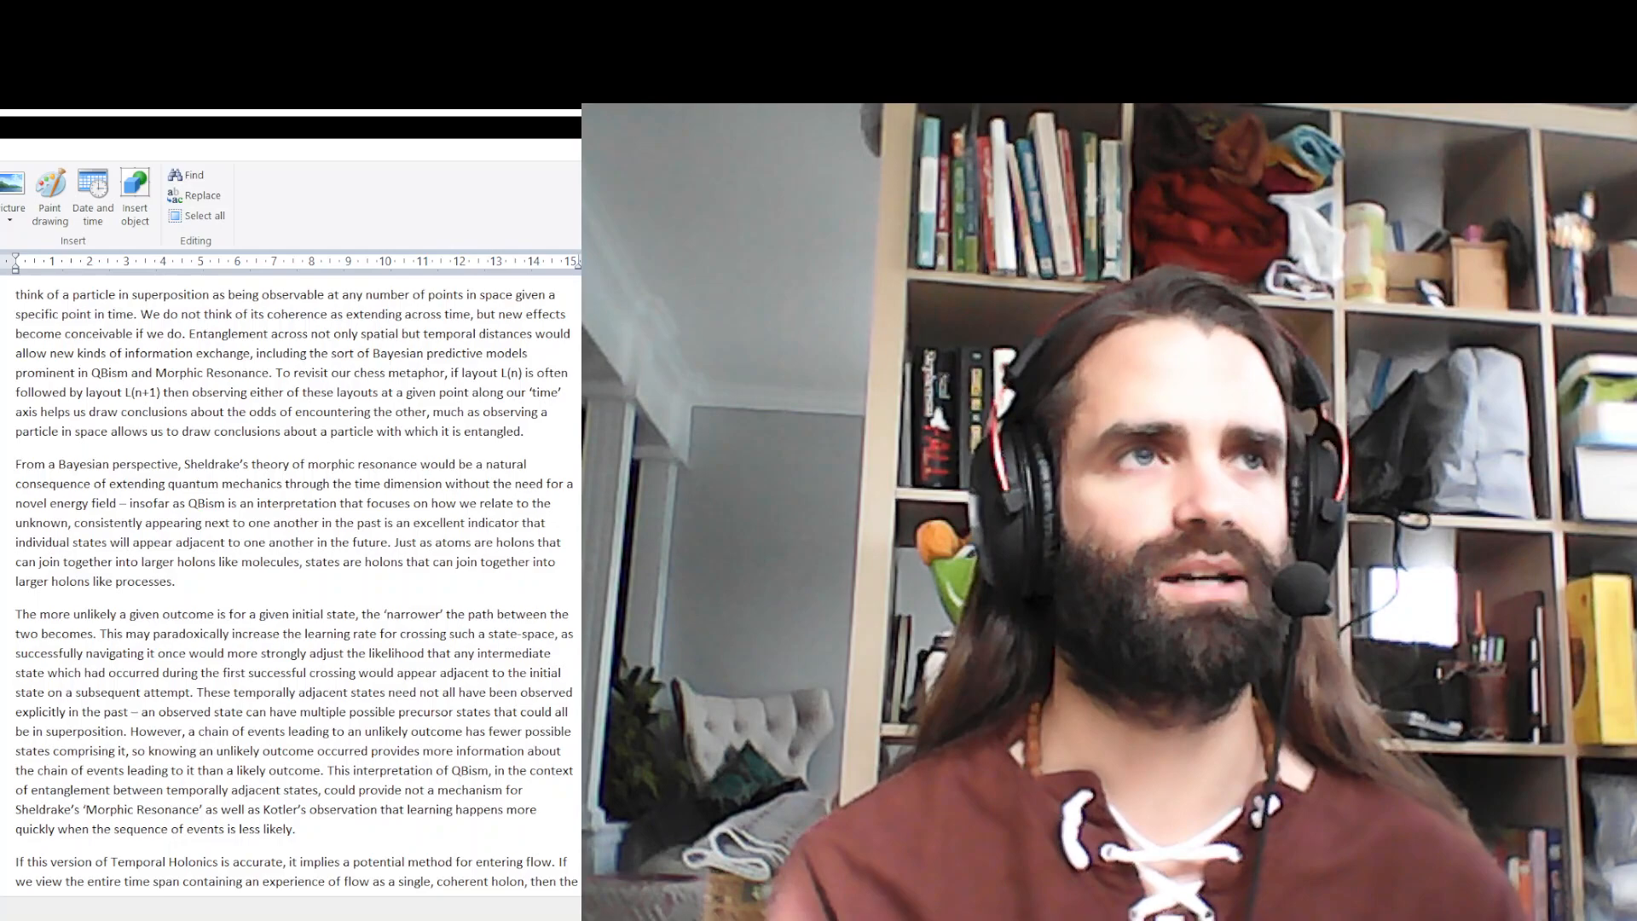
pyautogui.scroll(-3)
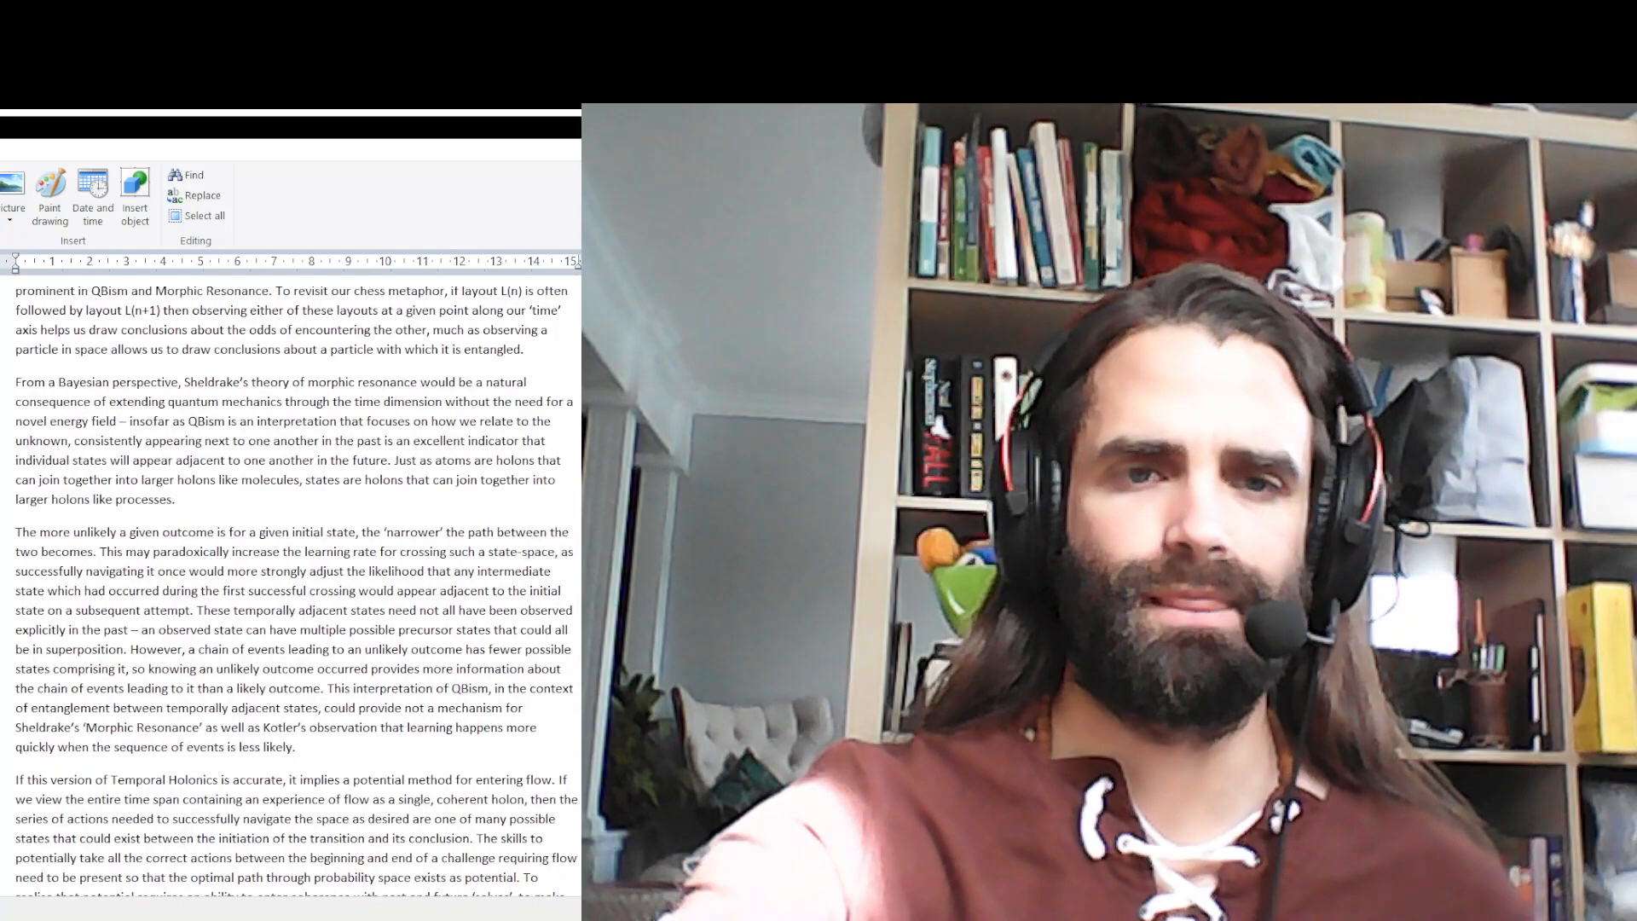
pyautogui.scroll(-3)
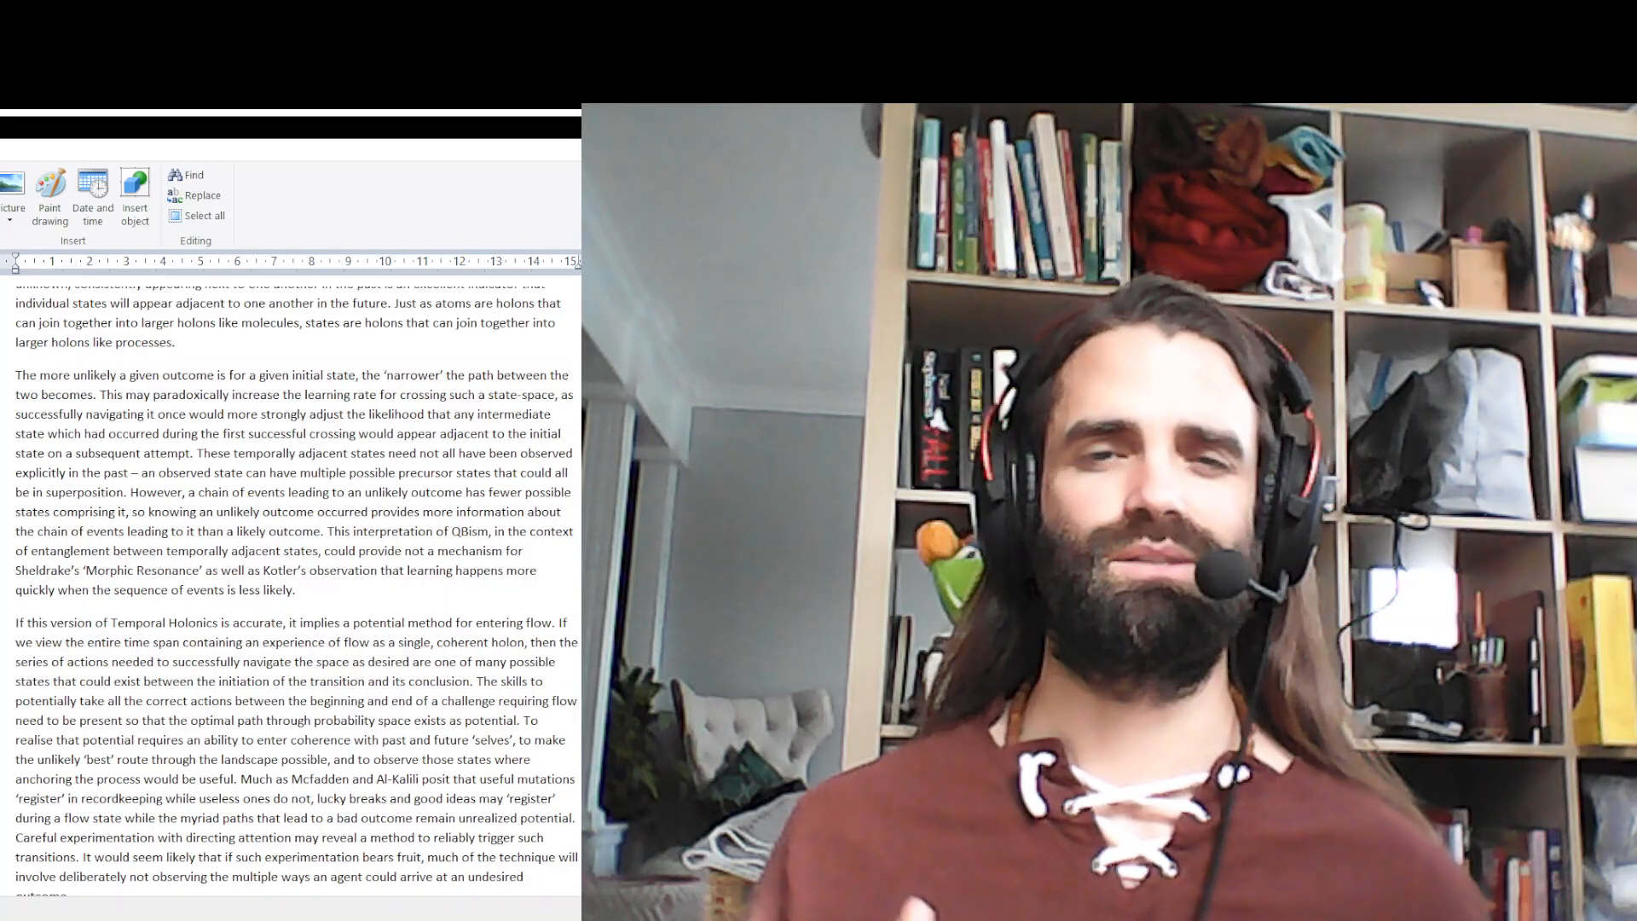
pyautogui.scroll(-3)
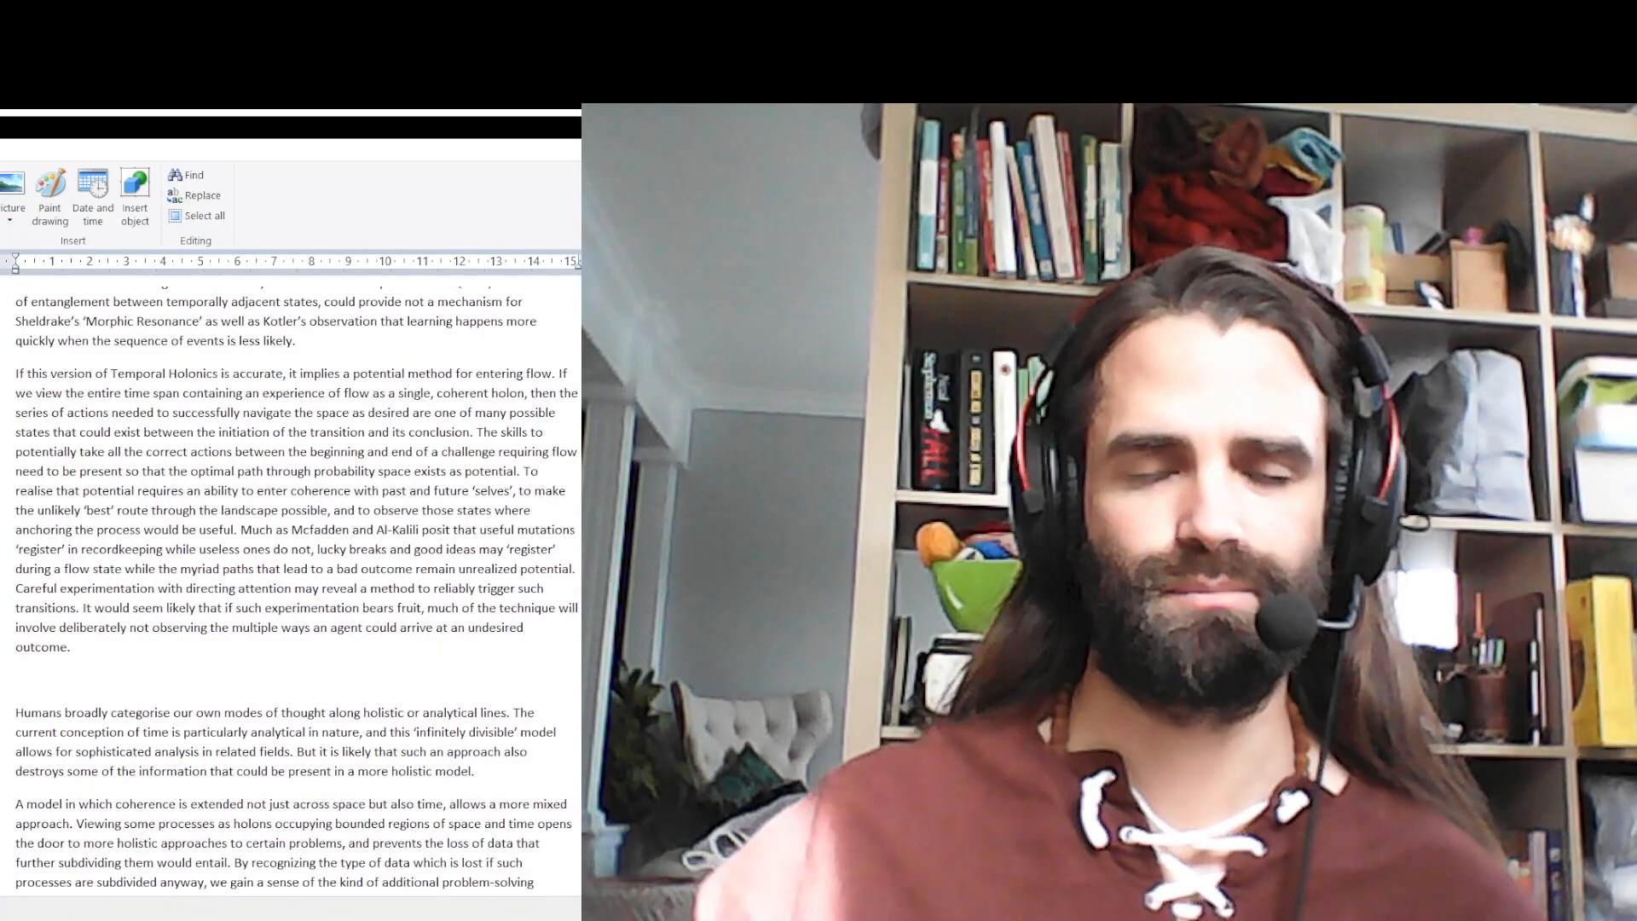